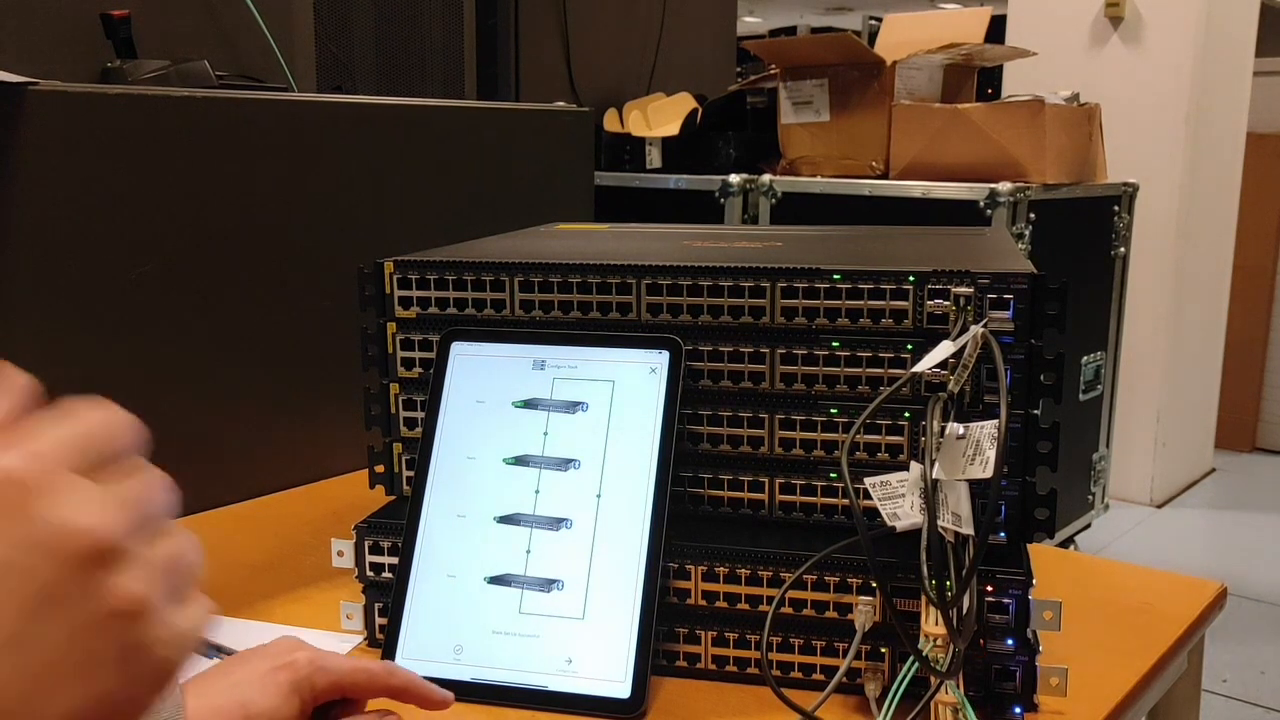
# - Advance from the four-member Configure Stack screen to the NetEdit login form
pyautogui.click(573, 661)
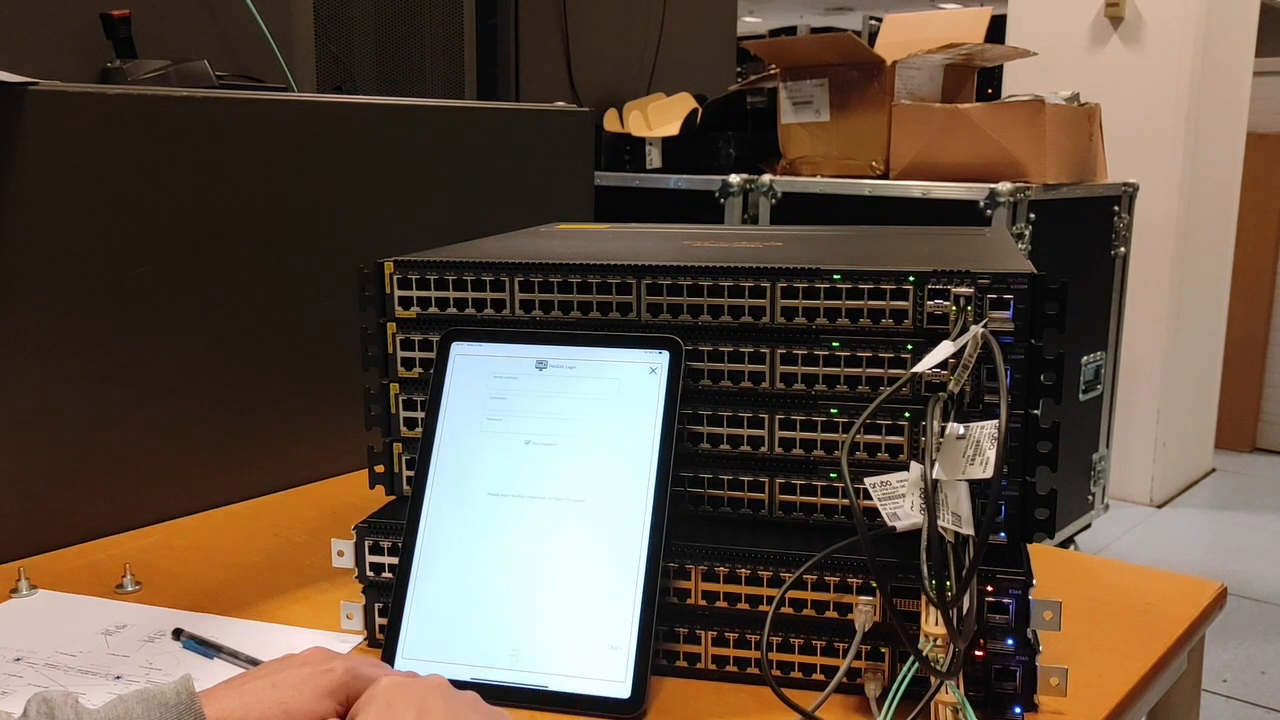